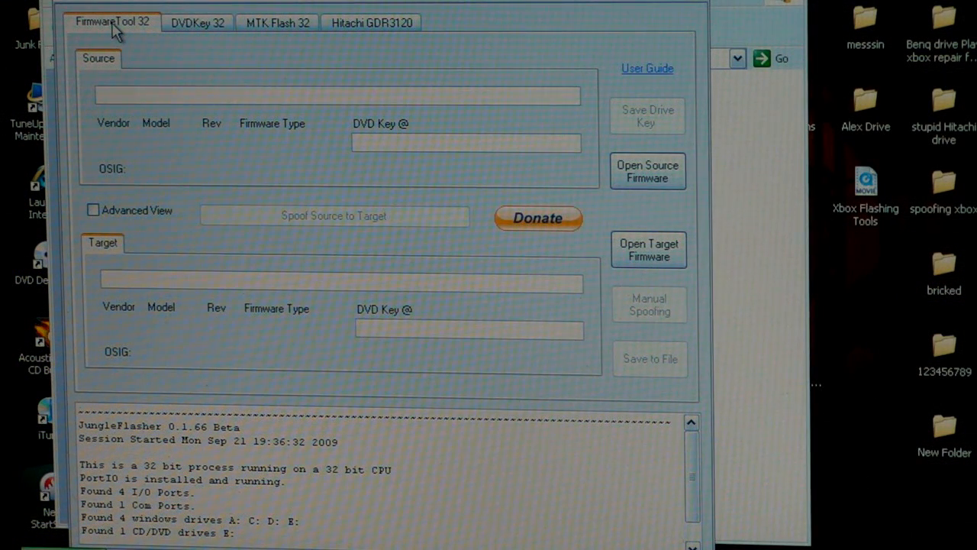
mouse_move(283, 56)
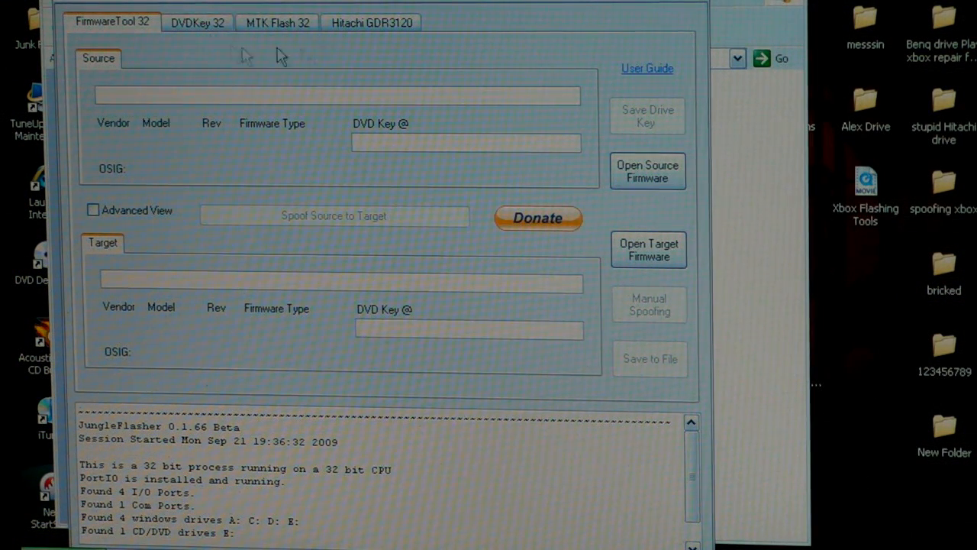
mouse_move(268, 47)
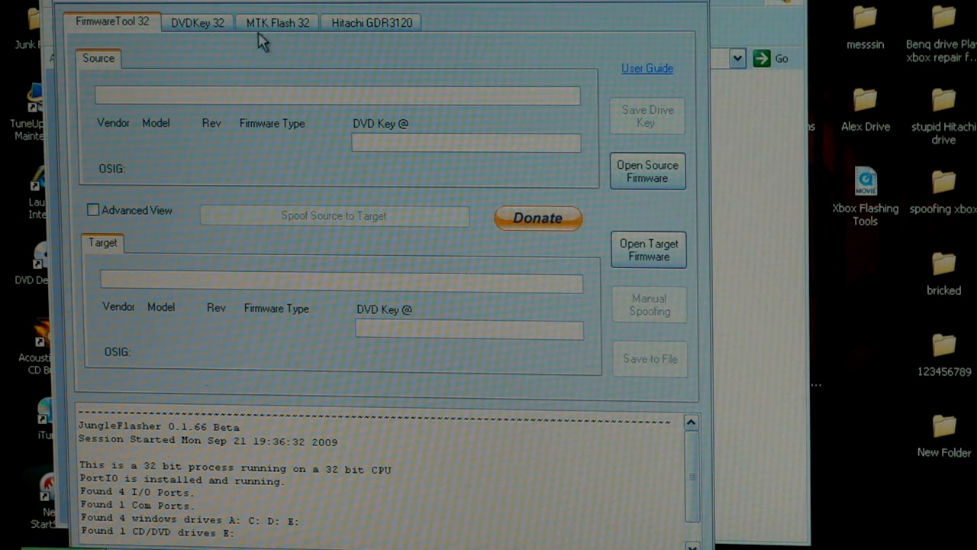
Switch to the MTK Flash 32 page showing the SATA DVD-ROM on port 0xB400, firmware 6243.
left_click(275, 23)
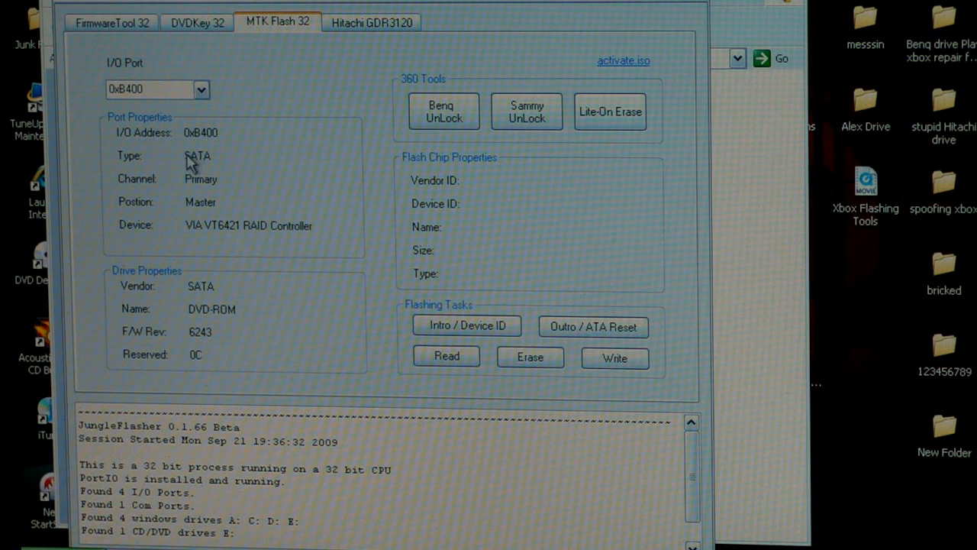
mouse_move(222, 155)
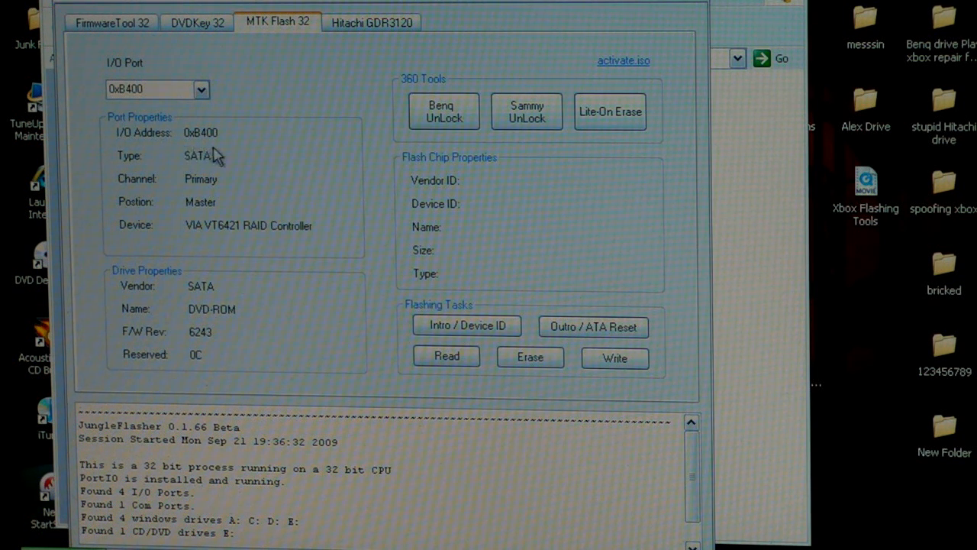
mouse_move(221, 156)
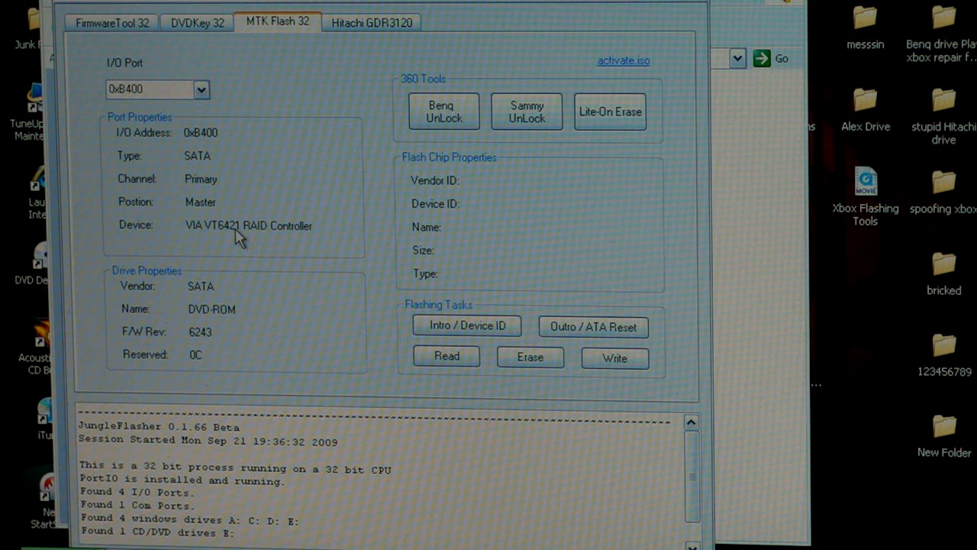
mouse_move(207, 250)
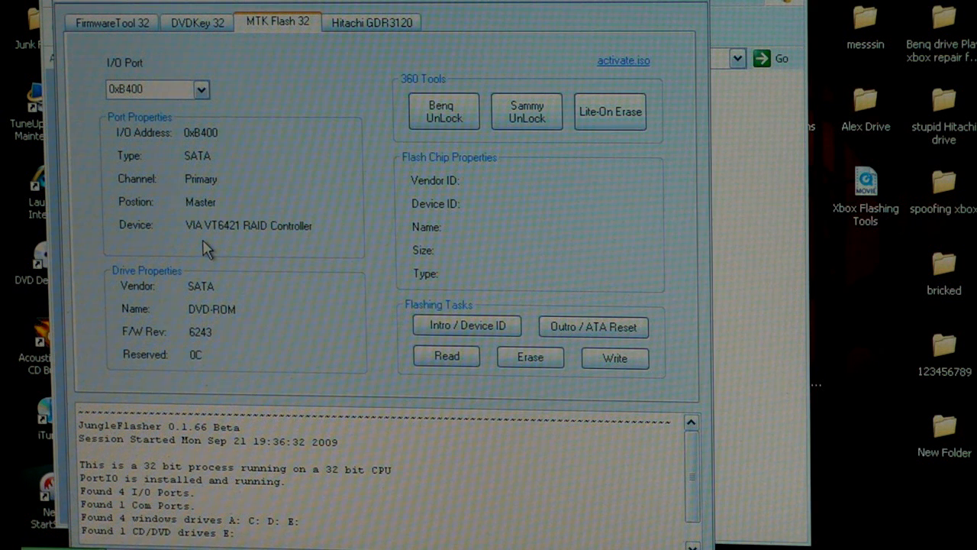
mouse_move(220, 291)
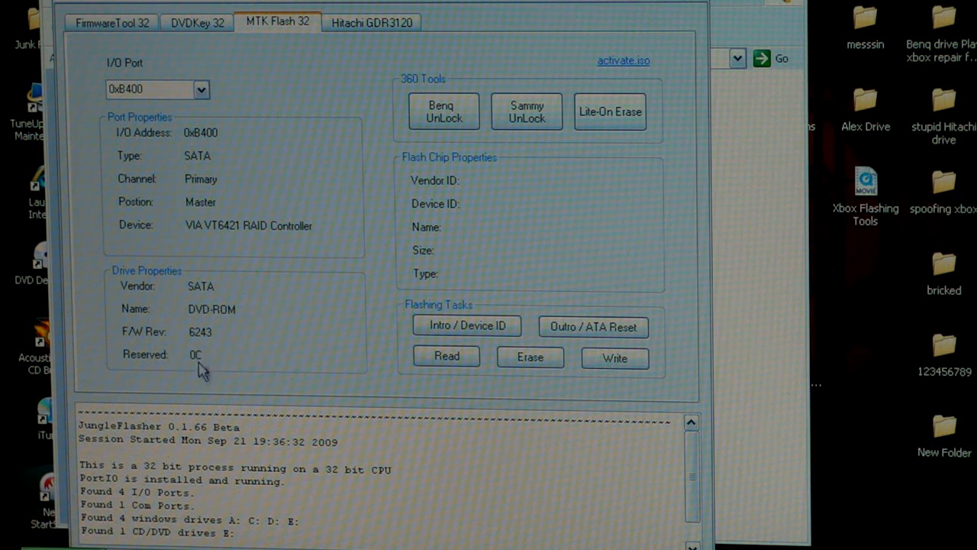
mouse_move(186, 368)
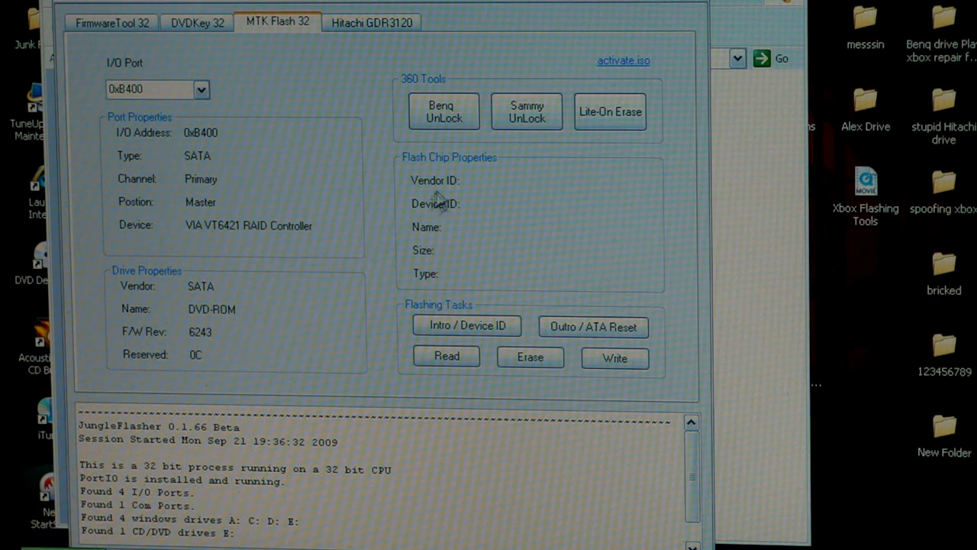
left_click(443, 112)
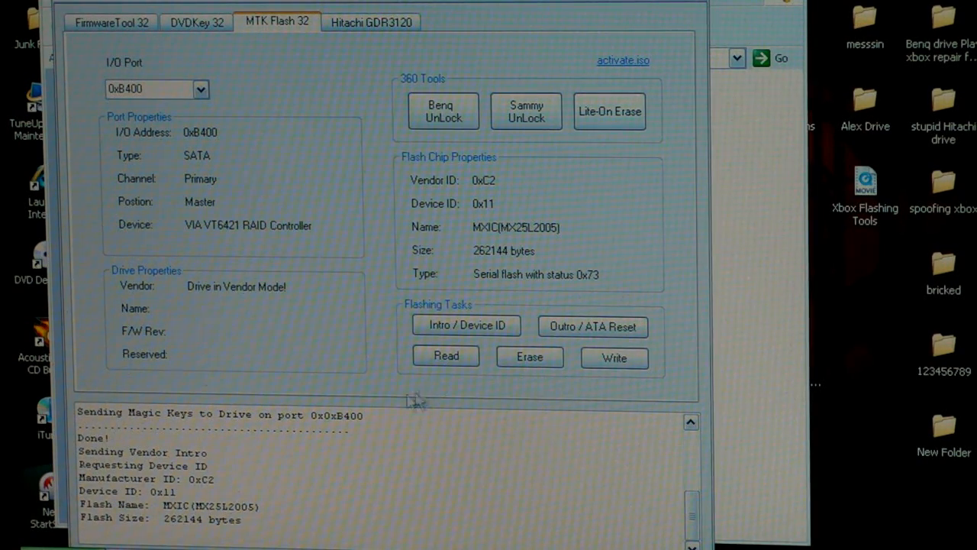
mouse_move(462, 365)
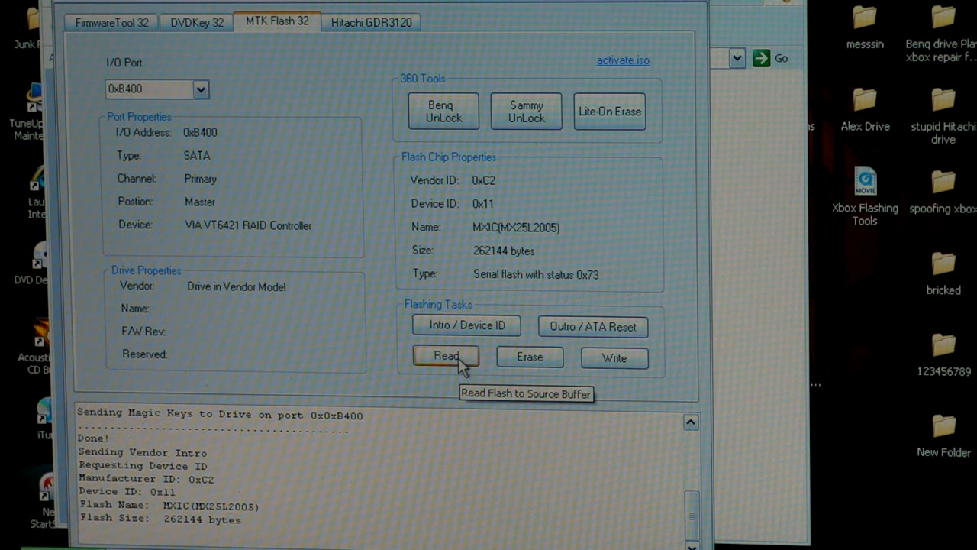
Read the drive's flash and save BENQ-OFW.bin into a new 'jack ass' Desktop folder.
left_click(446, 357)
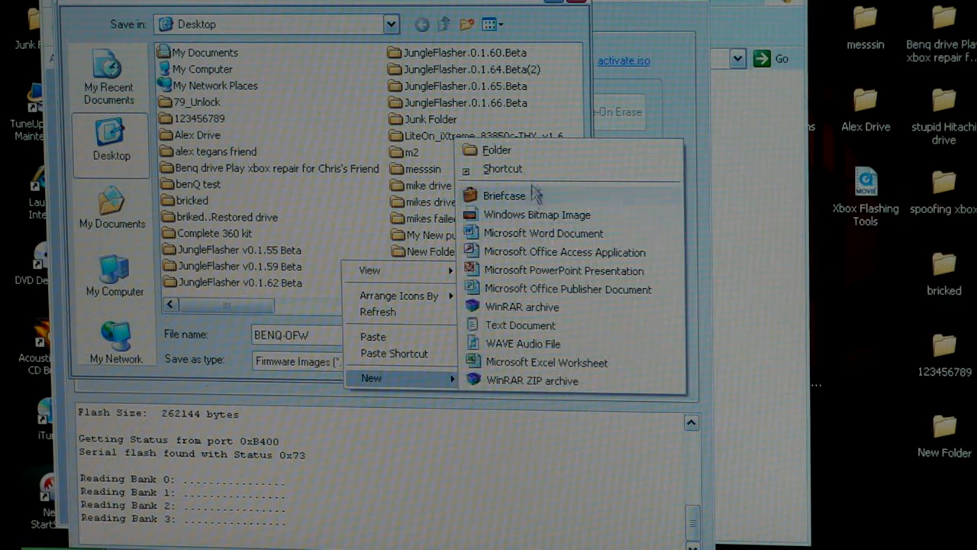
left_click(501, 149)
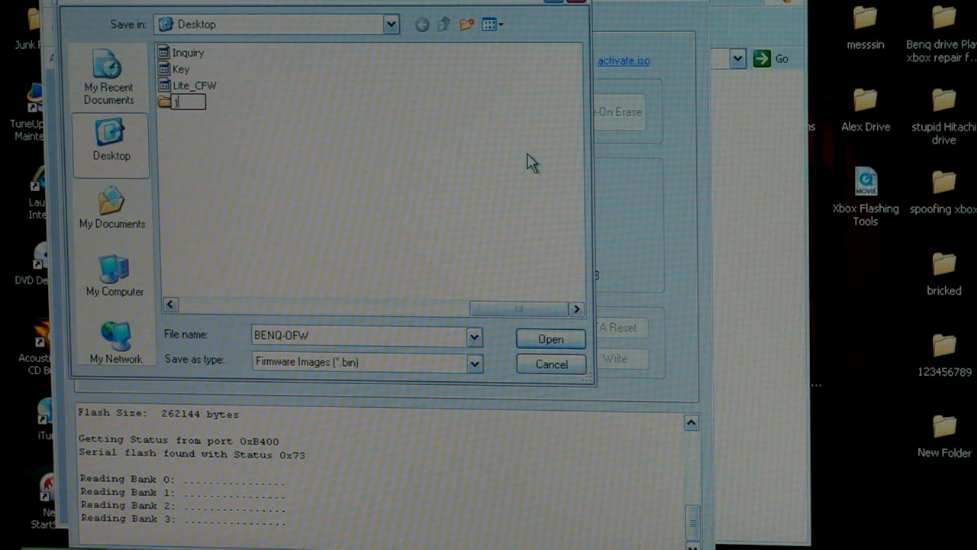
type("jack ass")
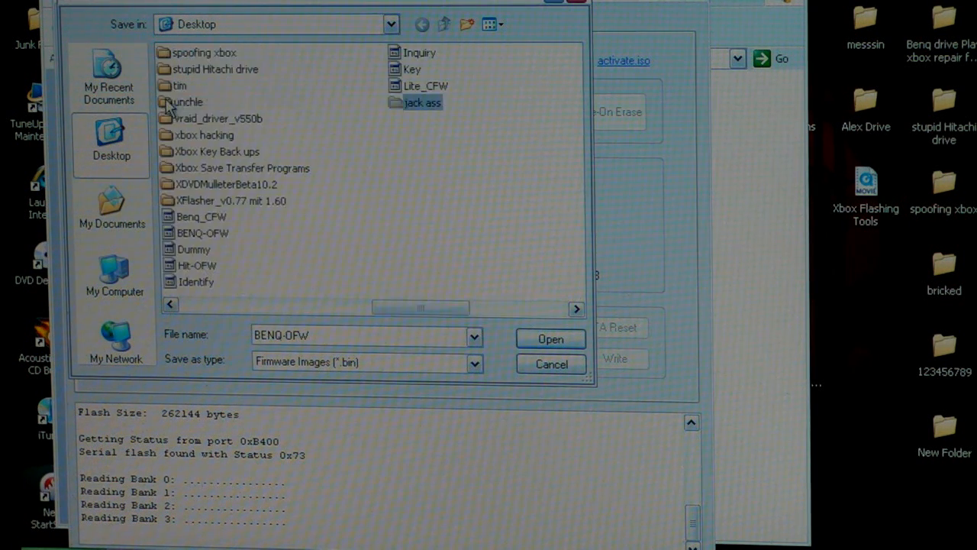
double_click(423, 101)
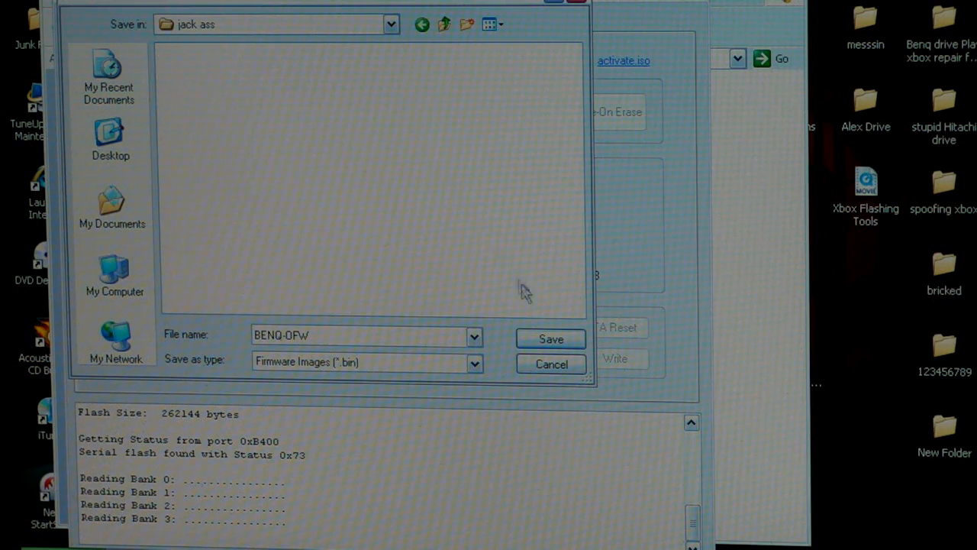
left_click(550, 337)
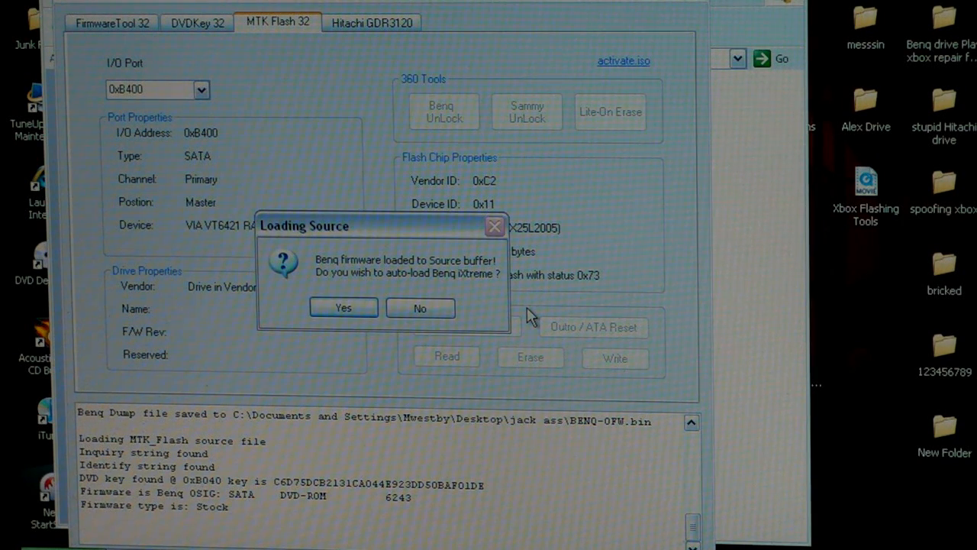
mouse_move(471, 316)
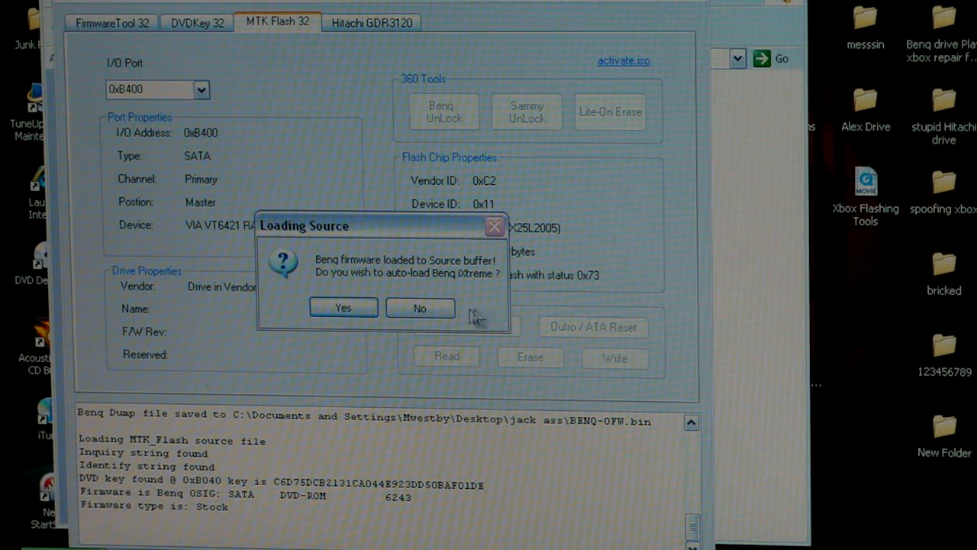
mouse_move(373, 293)
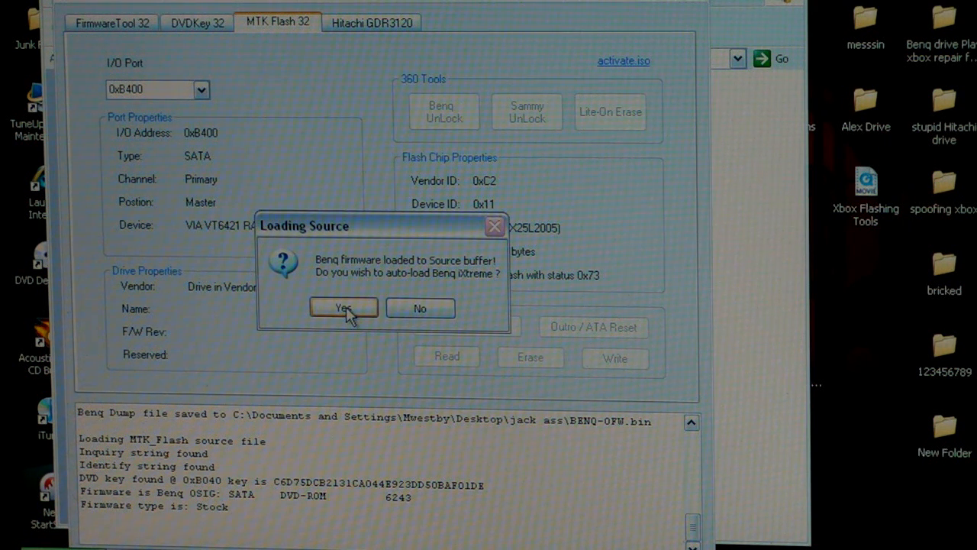
mouse_move(348, 292)
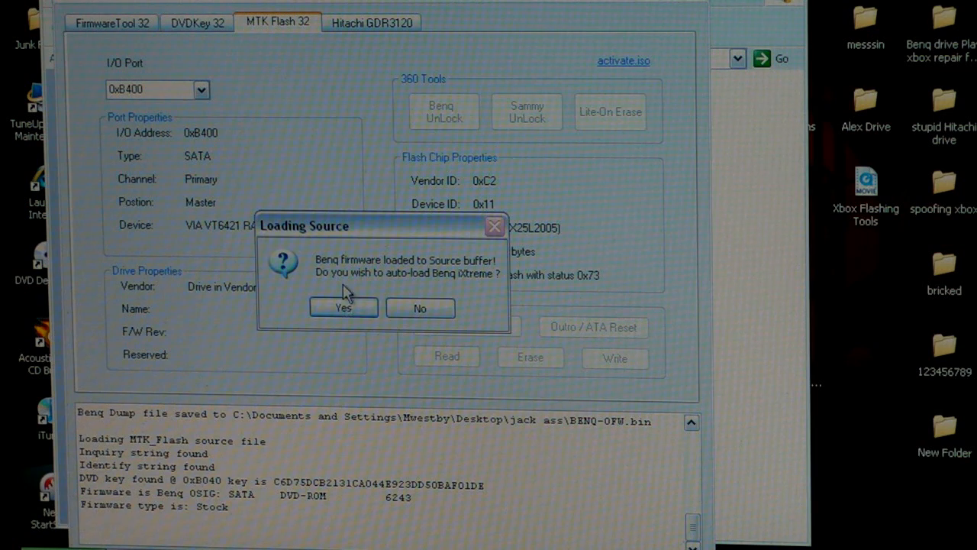
Accept auto-loading BenQ iXtreme v1.60 as target, spoofed with the stock 6243 drive key.
left_click(342, 306)
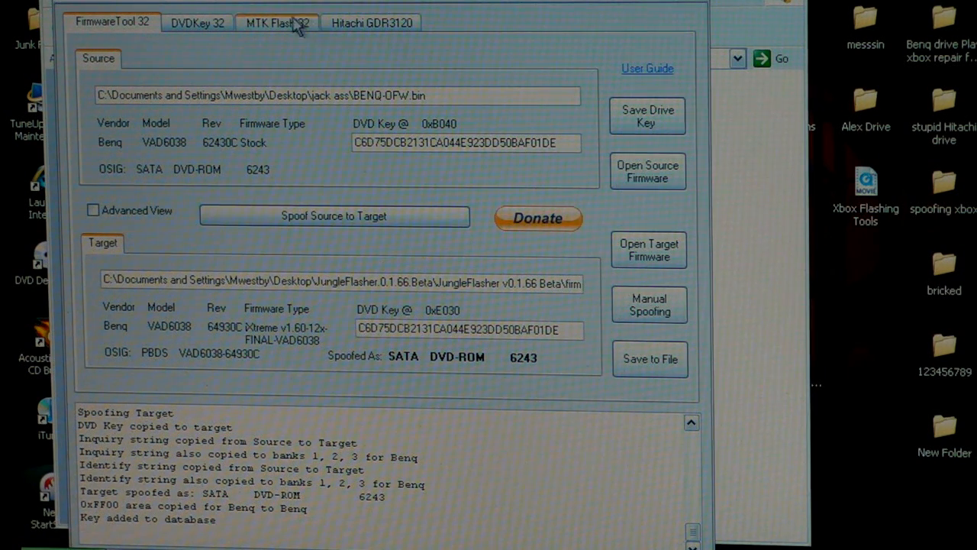
Write the spoofed iXtreme firmware to the drive's flash from the MTK Flash page, verified OK.
left_click(278, 24)
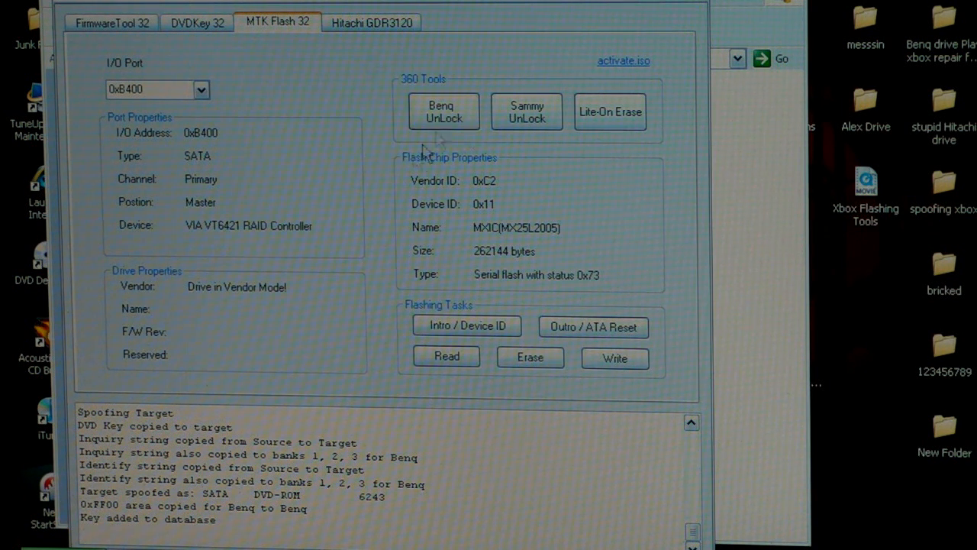
mouse_move(613, 357)
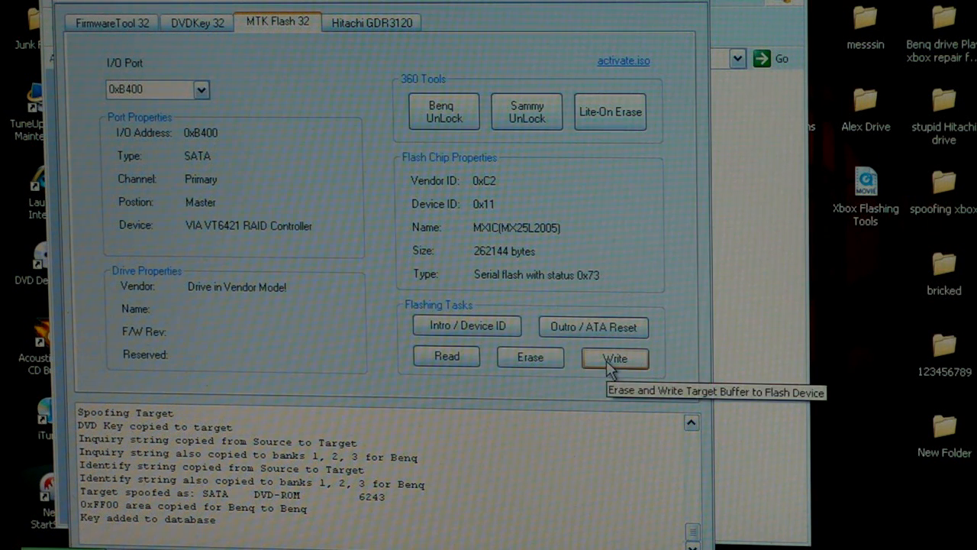
left_click(614, 358)
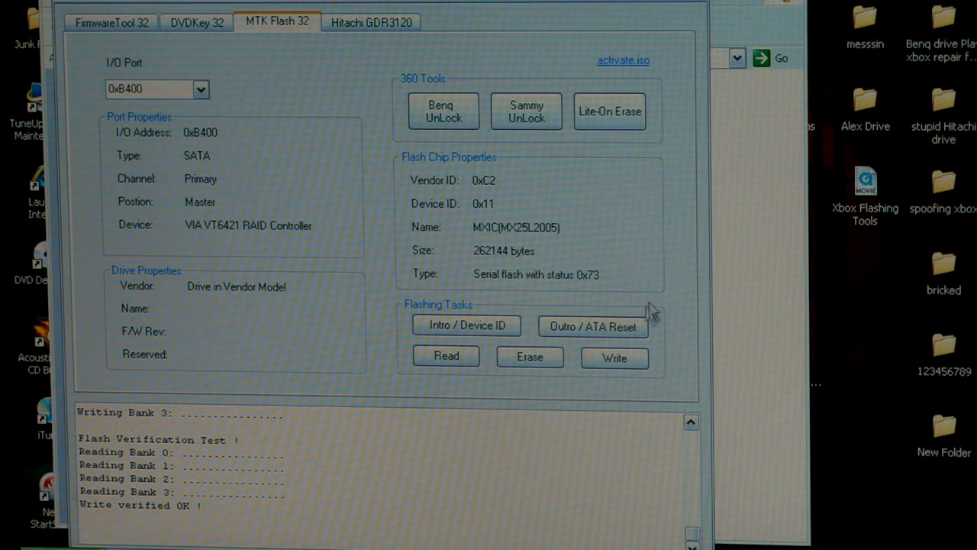
Send the vendor outro / ATA reset on port 0xB400 to leave vendor mode.
left_click(593, 327)
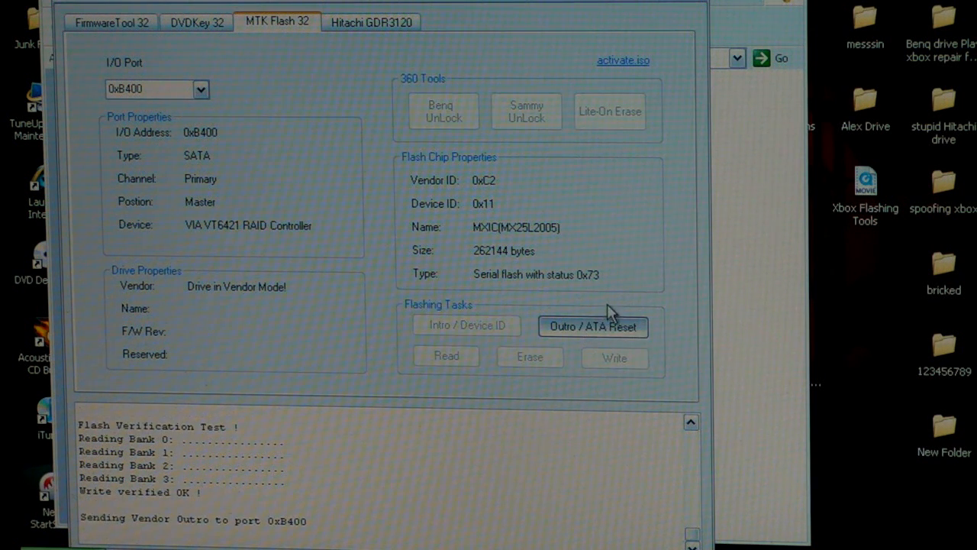
left_click(592, 327)
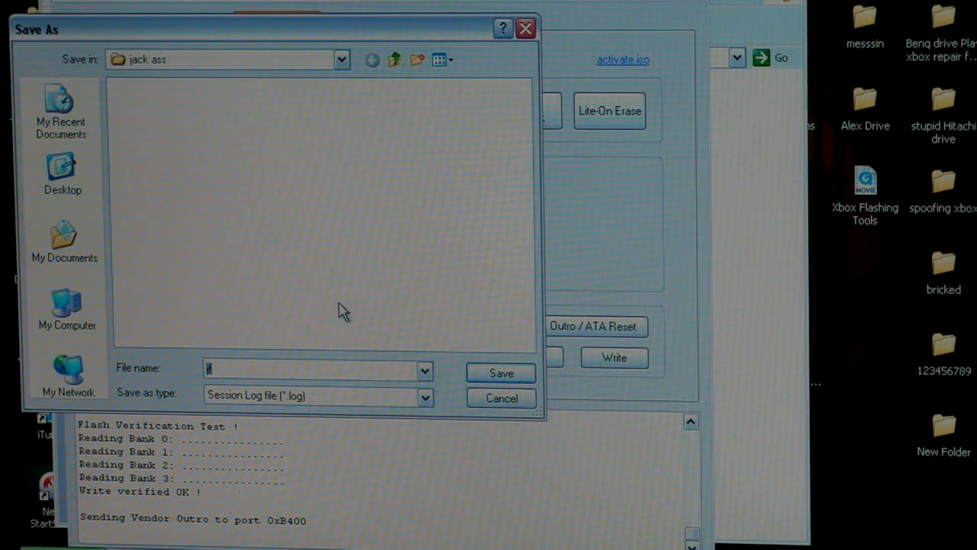
mouse_move(337, 342)
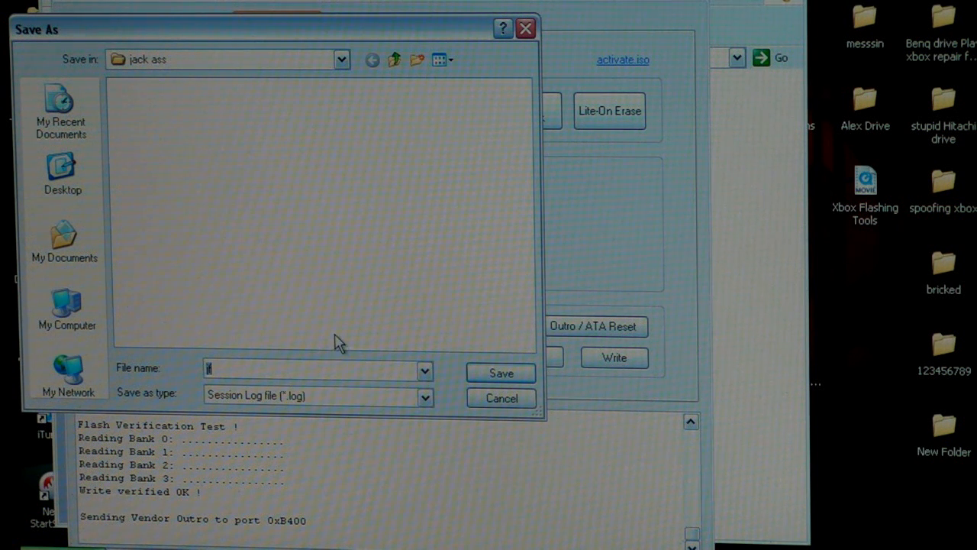